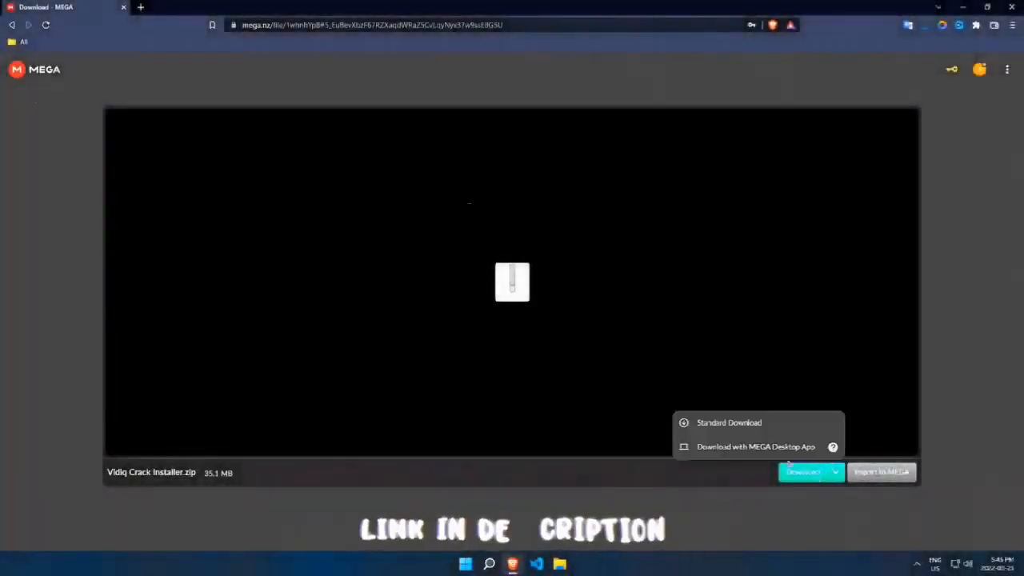
Step: Start a standard download of Vidiq Crack Installer.zip from the MEGA page
left_click(730, 422)
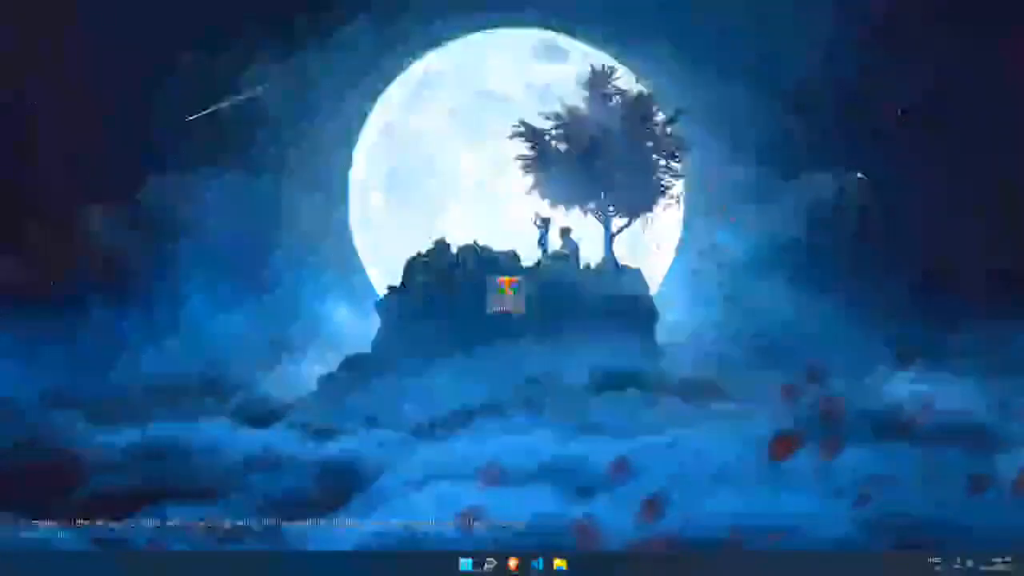
right_click(503, 291)
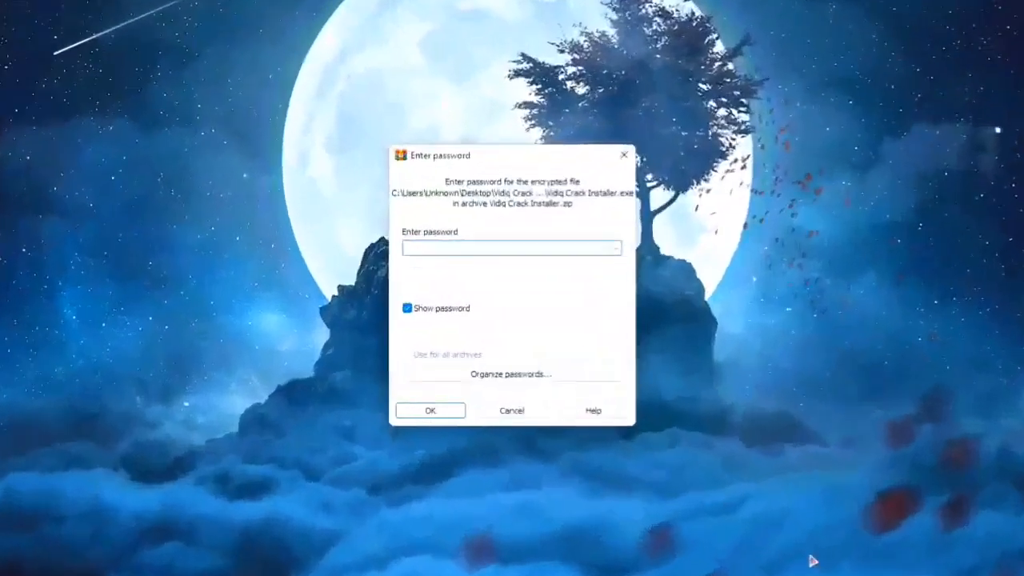
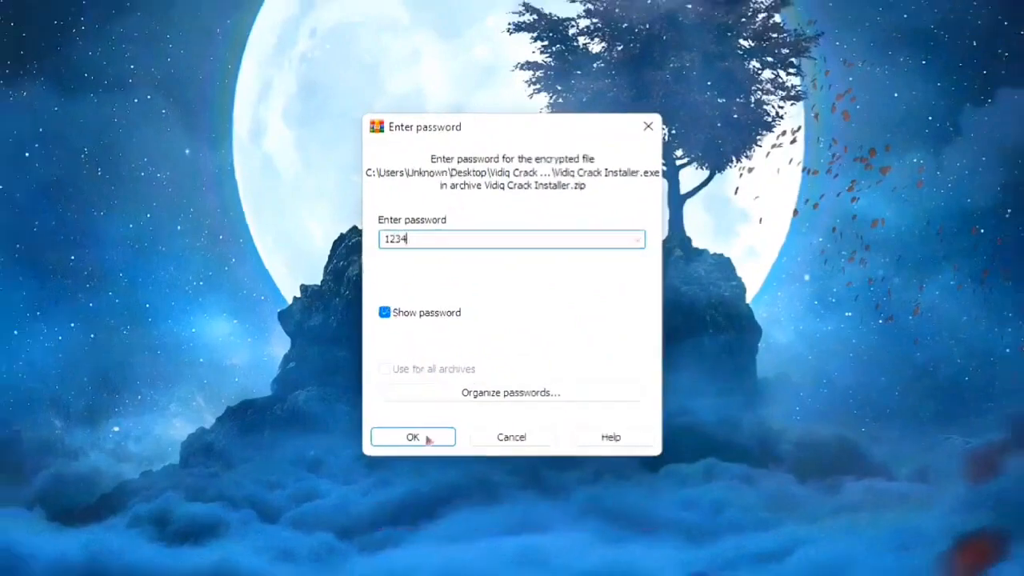
left_click(413, 436)
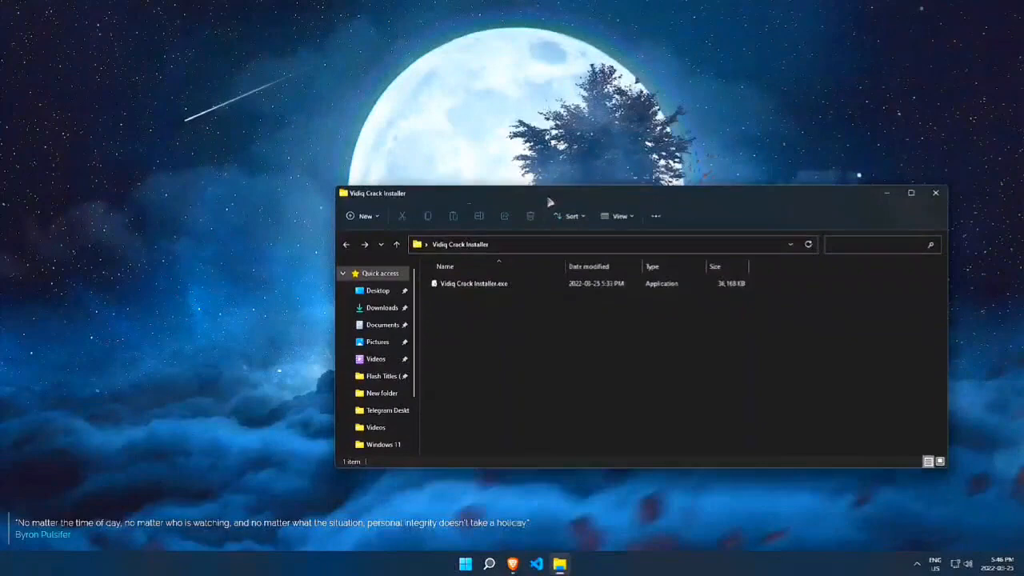
Step: Run Vidiq Crack Installer.exe, install vidIQ and continue to the browser
left_click(473, 284)
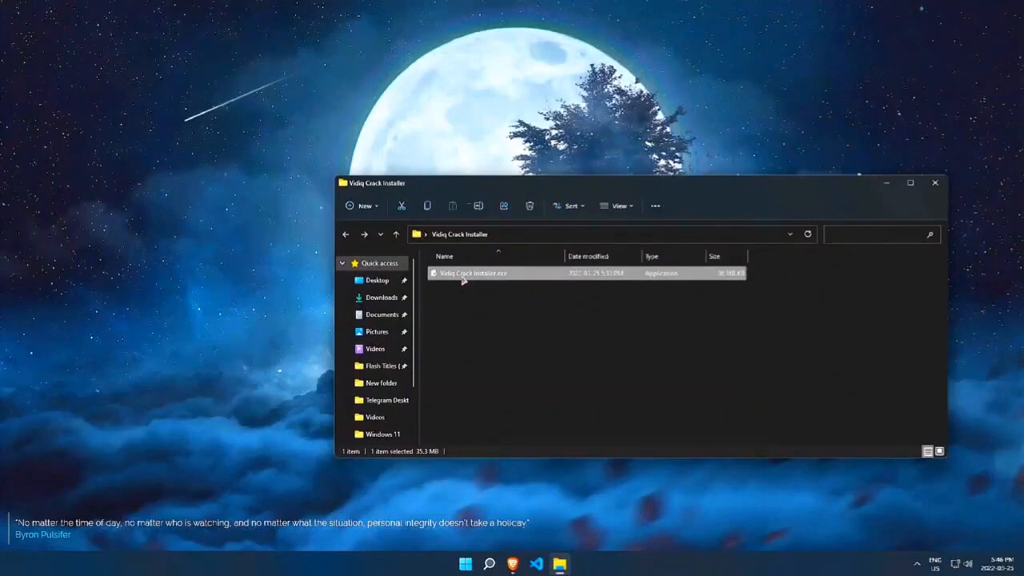
double_click(474, 272)
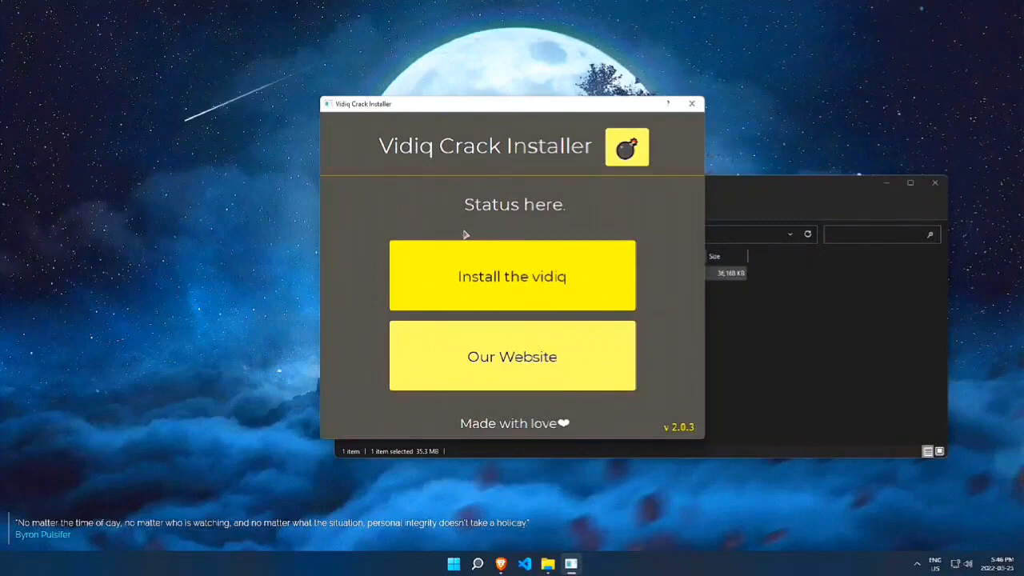
left_click(512, 275)
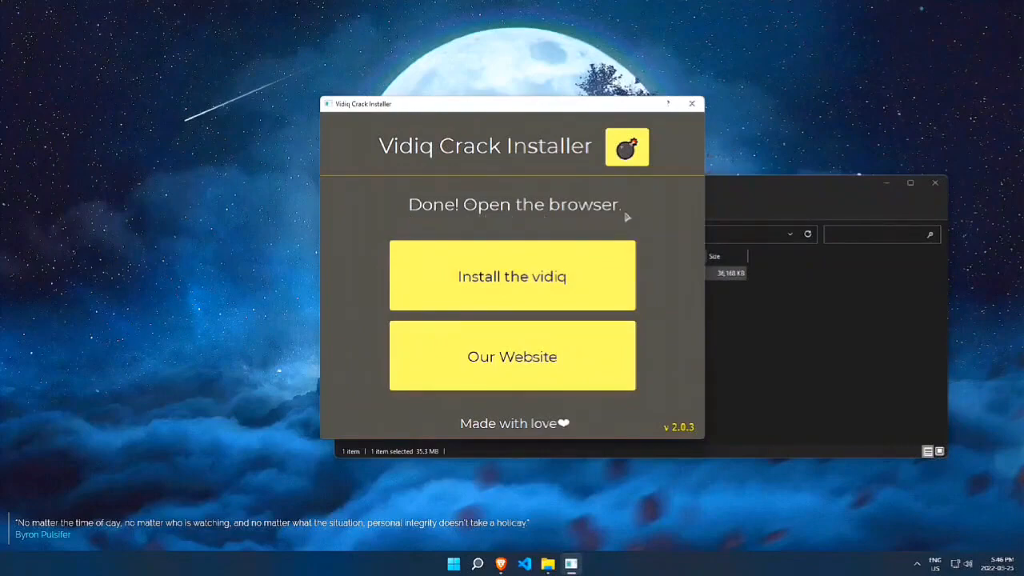
left_click(512, 355)
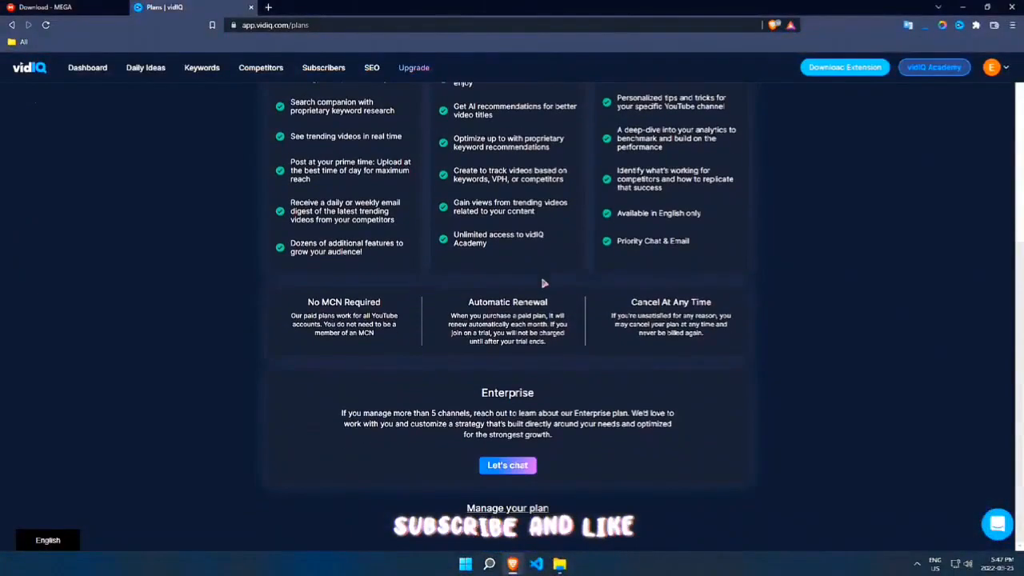
Step: Check the account plans show Boost - 3 channels, then return to the dashboard
left_click(507, 509)
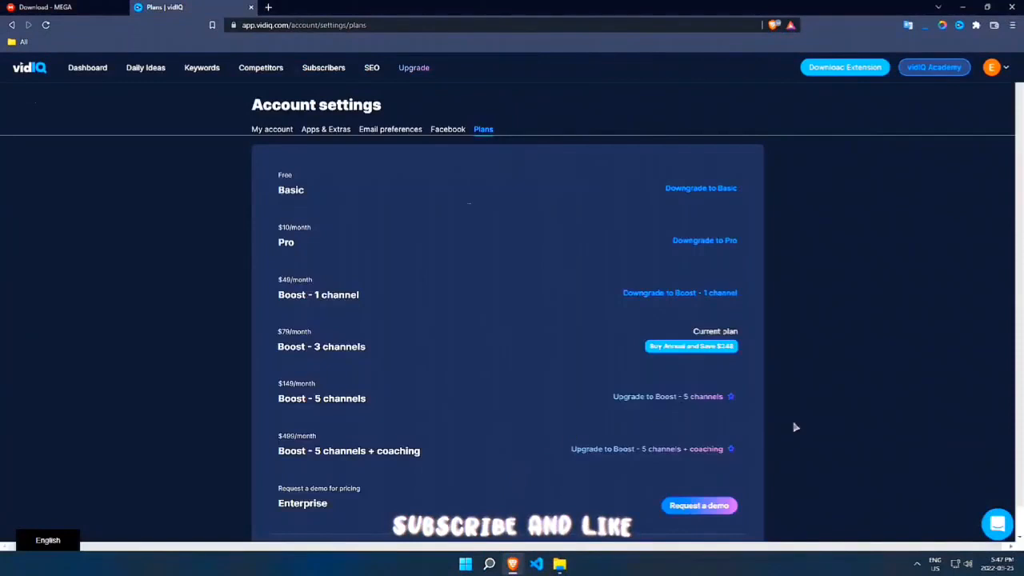
scroll("down", 3)
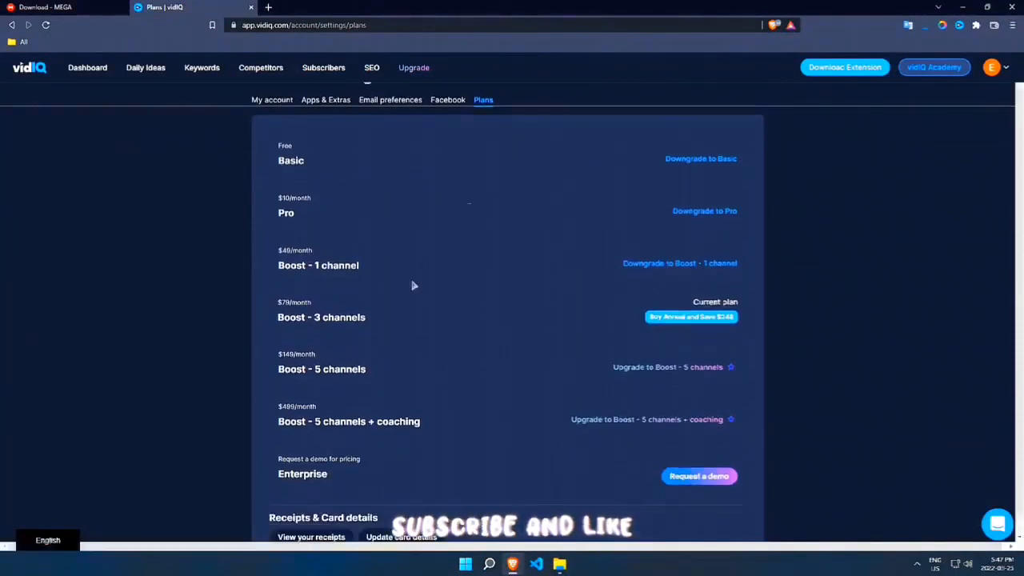
mouse_move(483, 336)
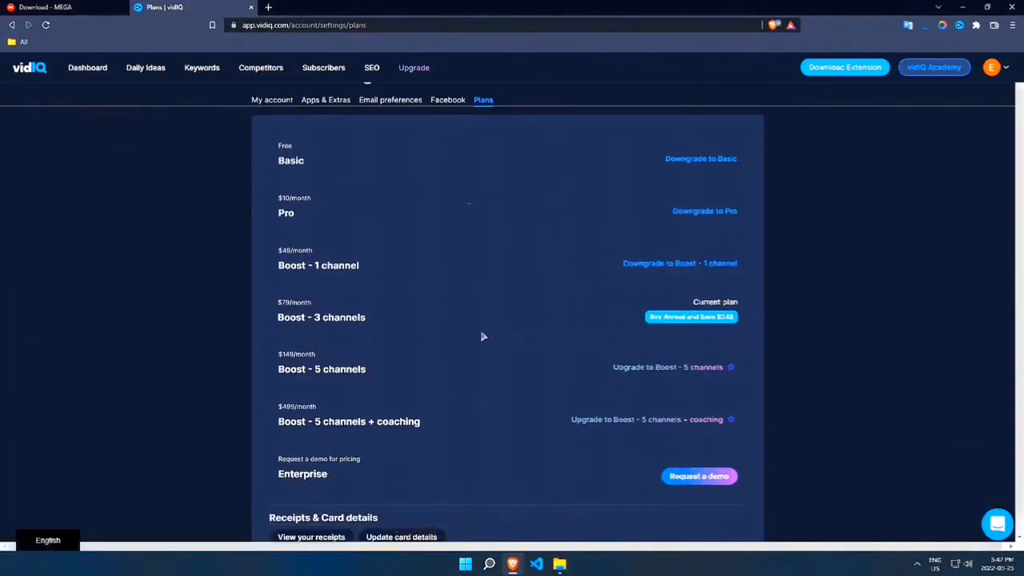
mouse_move(40, 77)
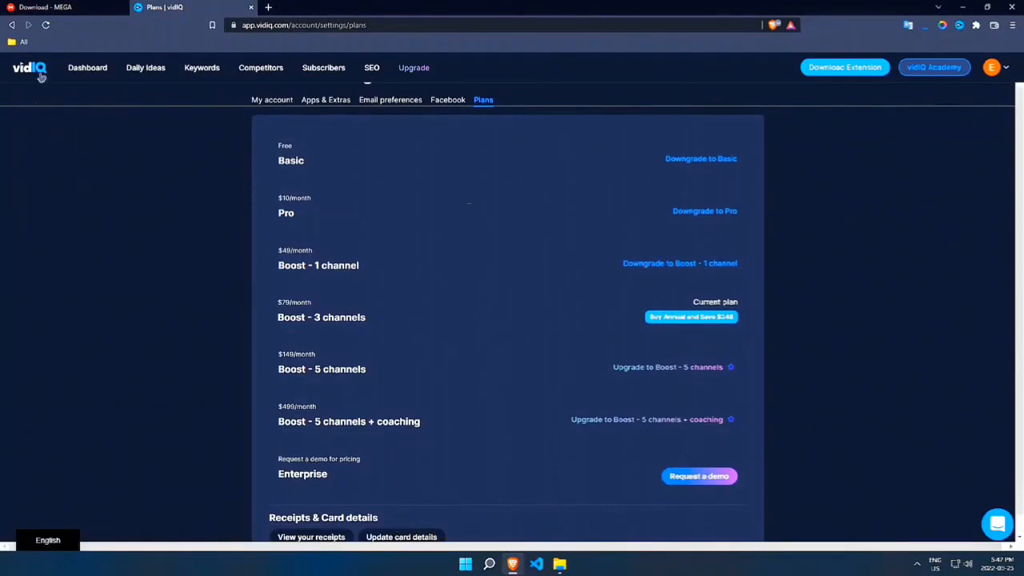
left_click(86, 67)
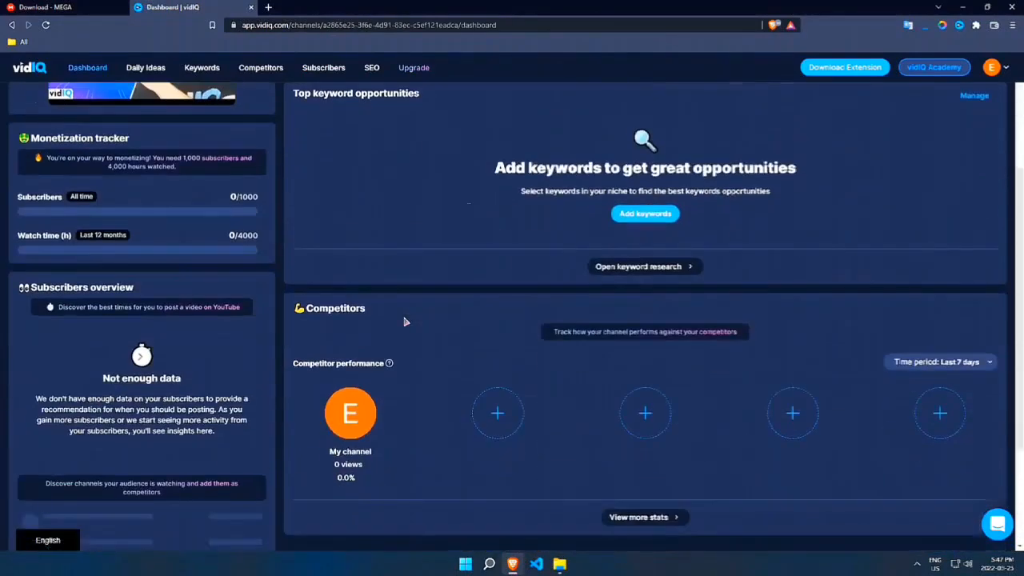
Step: Search the Keyword opportunities box for 'vidiq' to get its score and volume
scroll("up", 3)
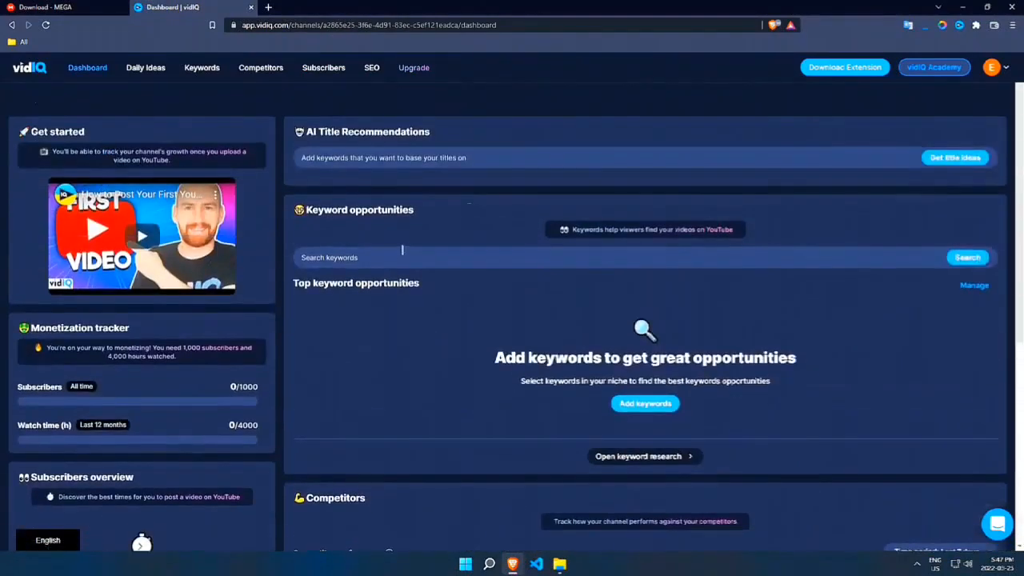
type("vidiq crack")
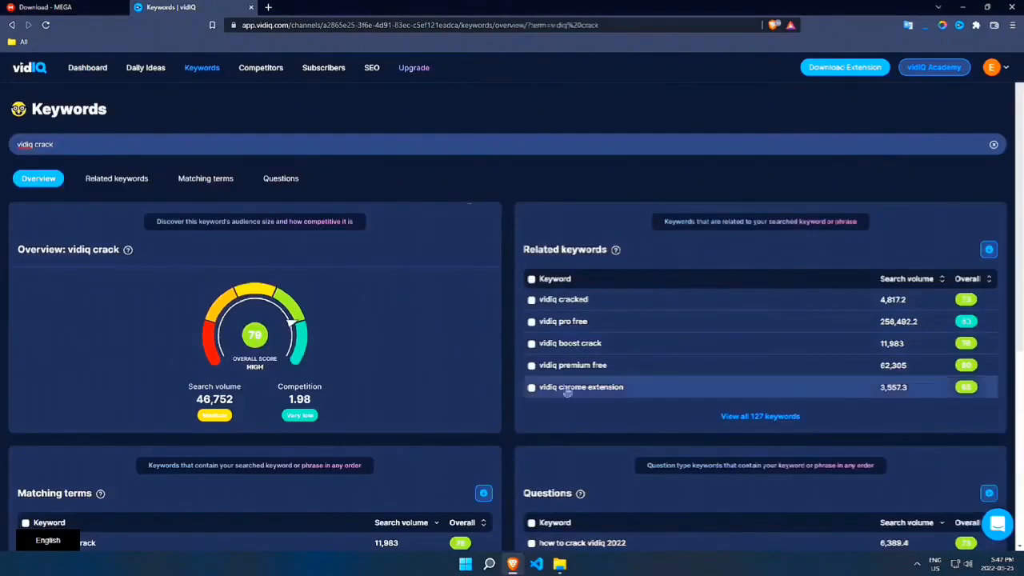
Step: Review matching terms and questions, then open the lofi hip hop radio video on YouTube
scroll("down", 3)
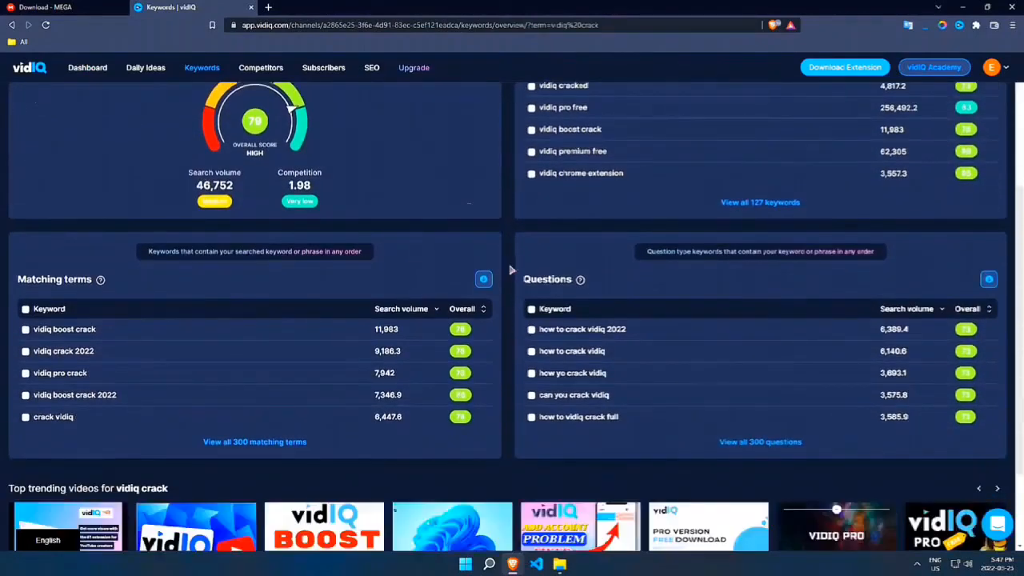
left_click(115, 178)
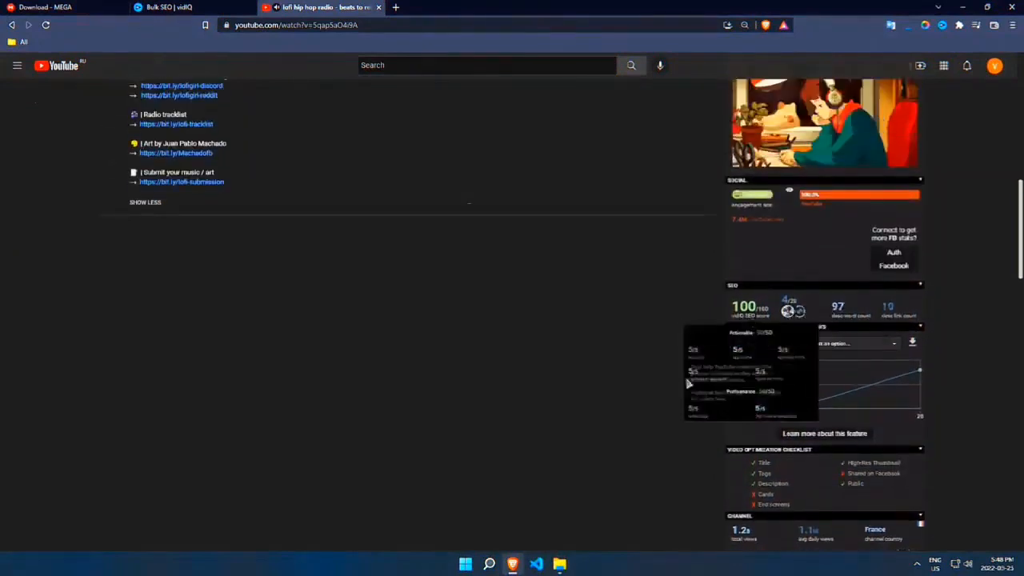
Step: Scroll the vidIQ panel through the SEO score, channel stats and video tags sections
scroll("down", 3)
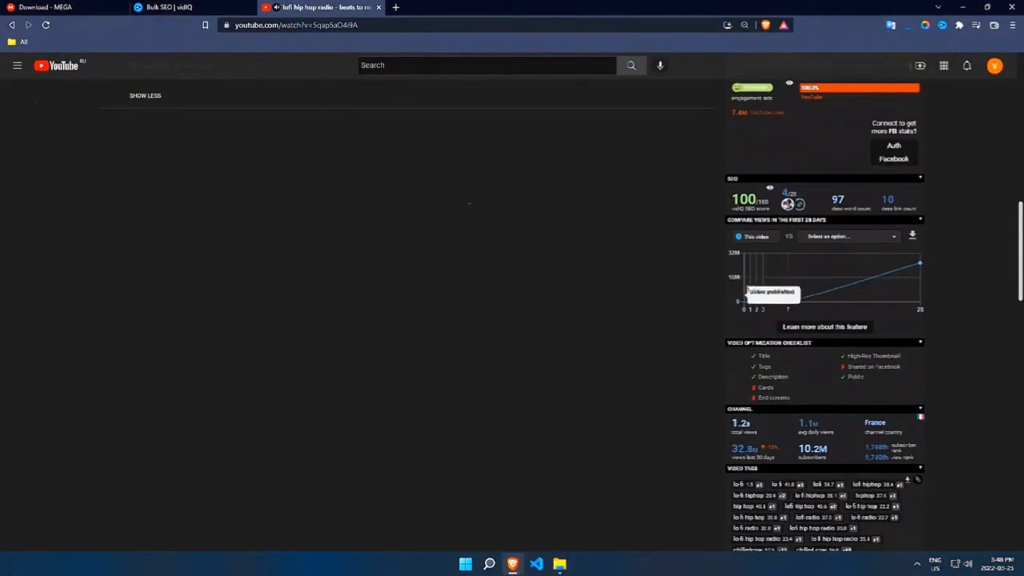
scroll("down", 3)
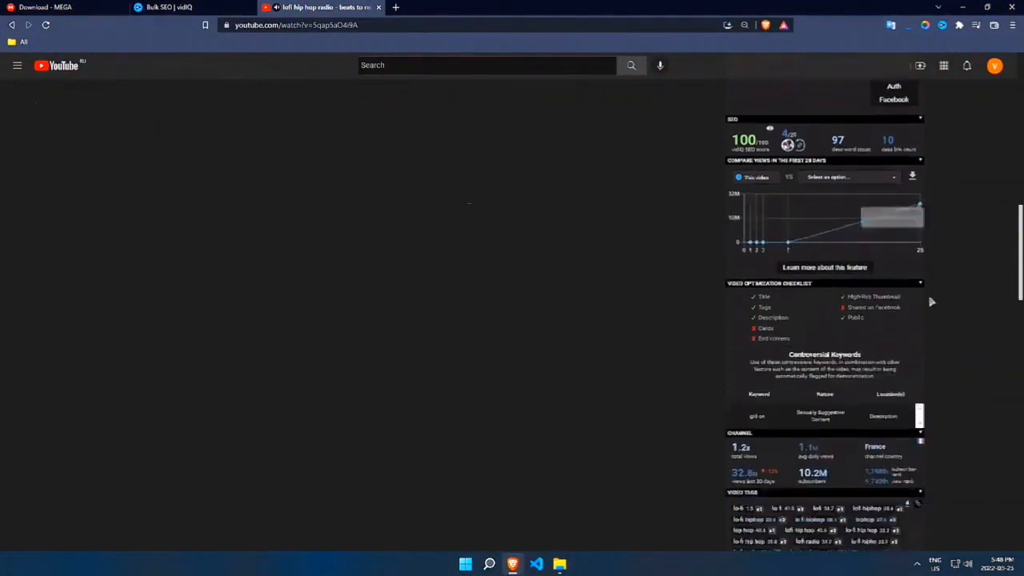
scroll("down", 3)
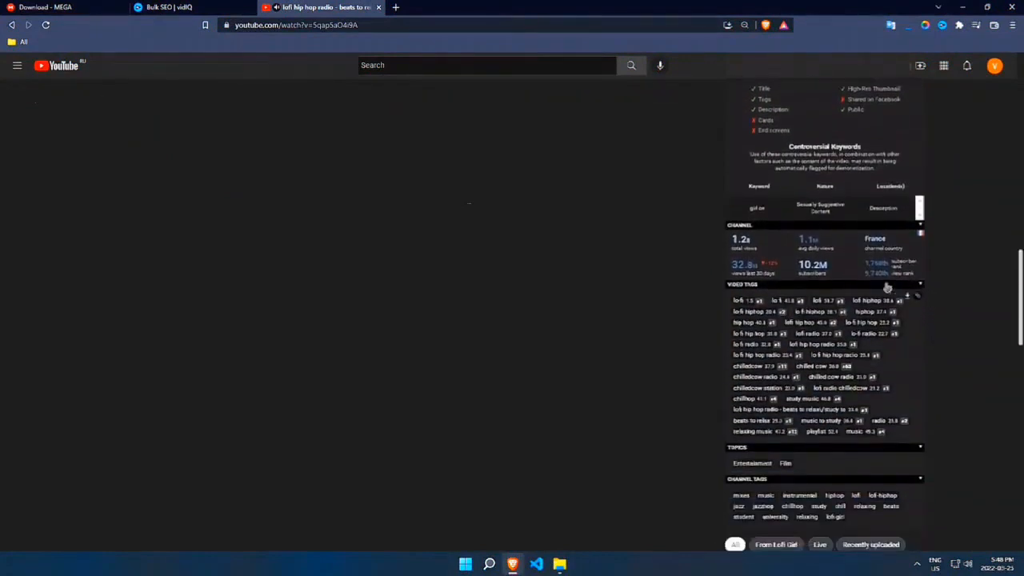